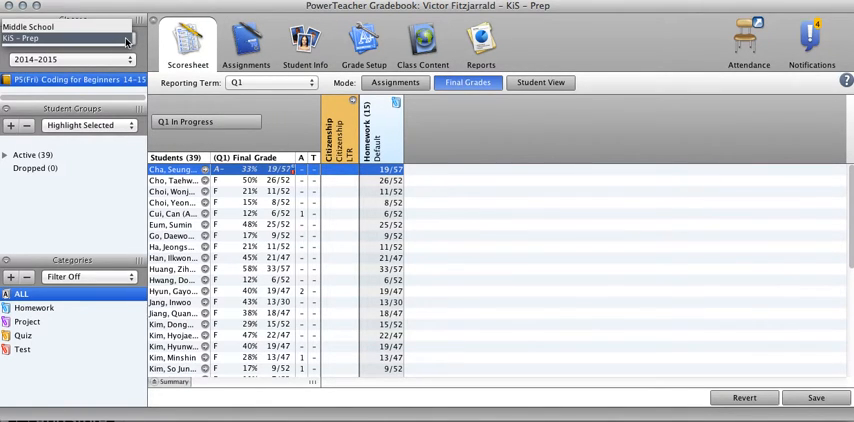
Show KiS - Prep under Semester 1, saving the modified scores when prompted.
{"action": "left_click", "coordinate": [70, 59]}
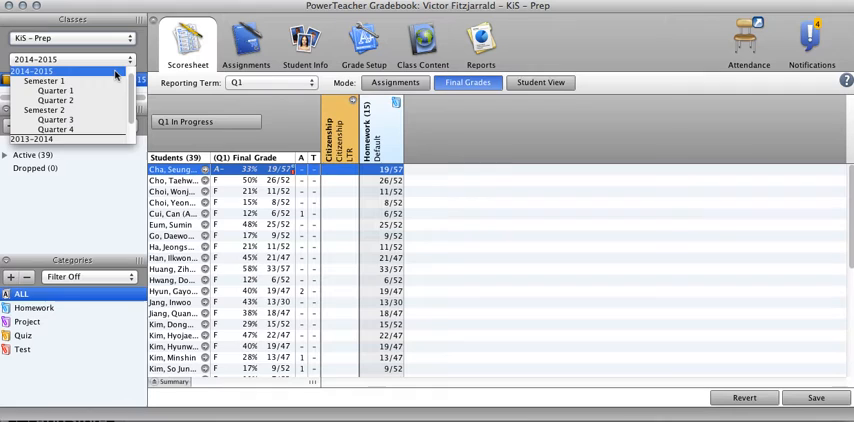
{"action": "left_click", "coordinate": [70, 79]}
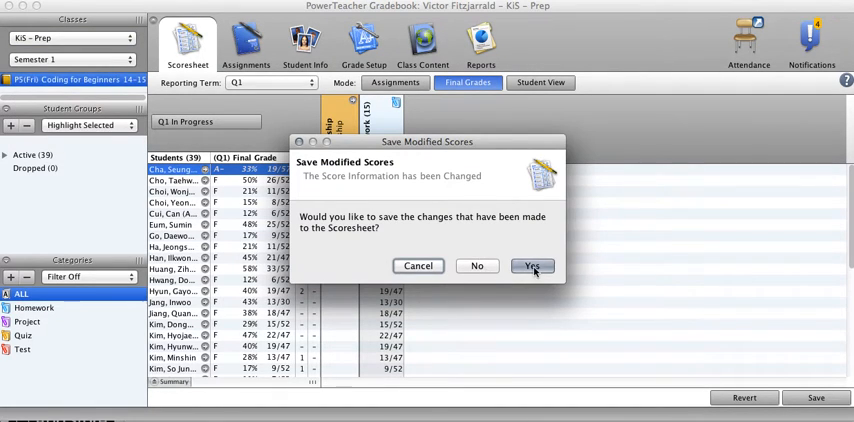
{"action": "left_click", "coordinate": [531, 266]}
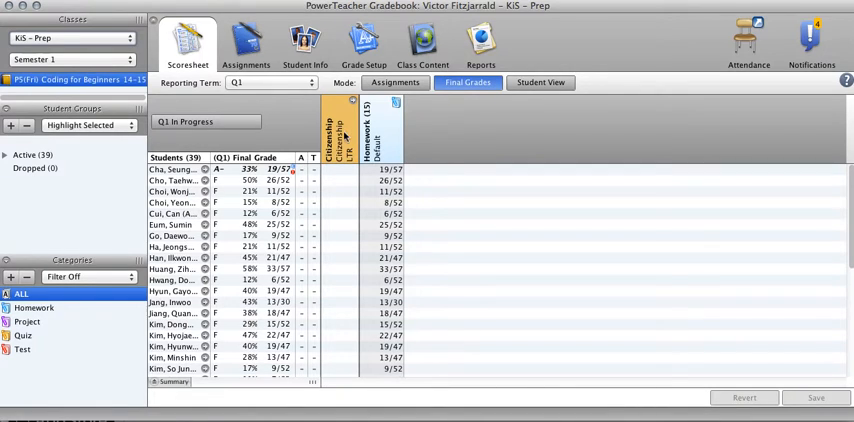
{"action": "left_click", "coordinate": [270, 82]}
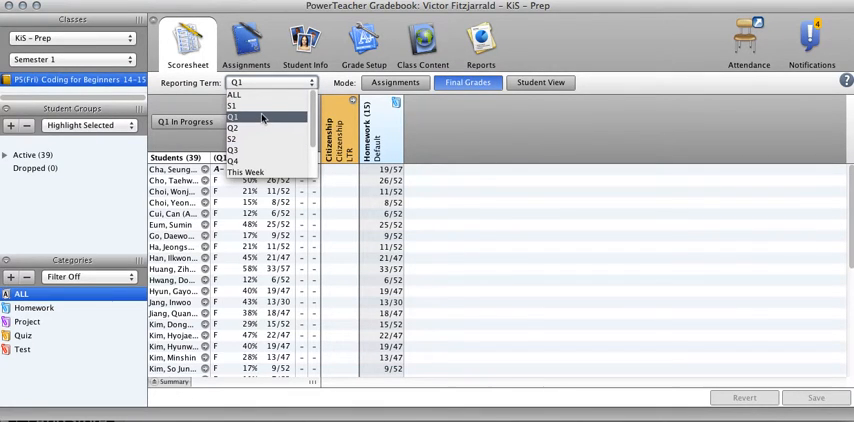
{"action": "mouse_move", "coordinate": [260, 118]}
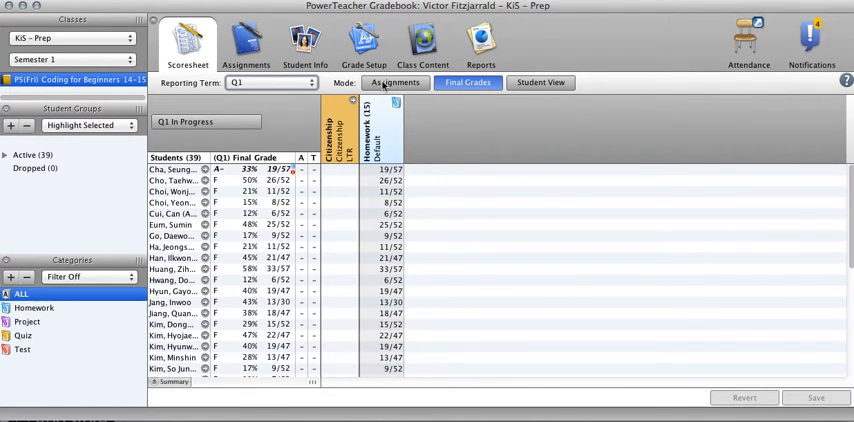
{"action": "left_click", "coordinate": [395, 82]}
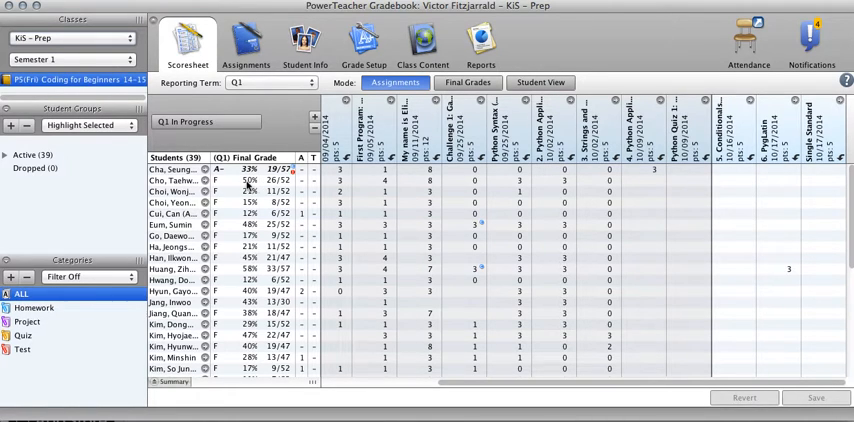
{"action": "mouse_move", "coordinate": [490, 130]}
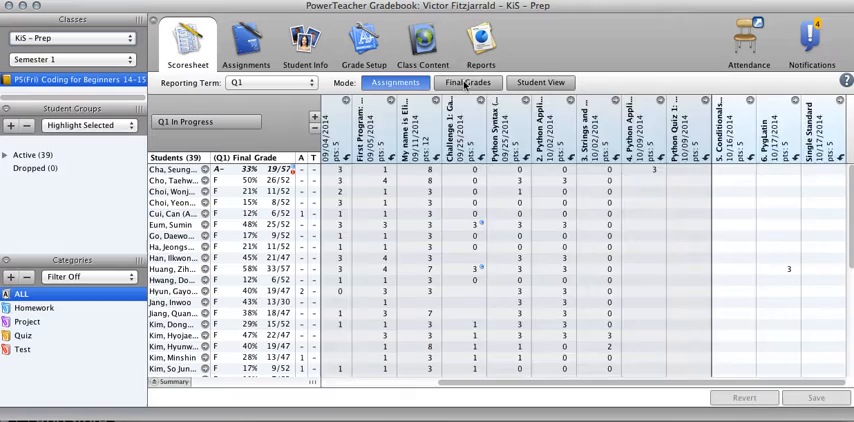
{"action": "left_click", "coordinate": [468, 82]}
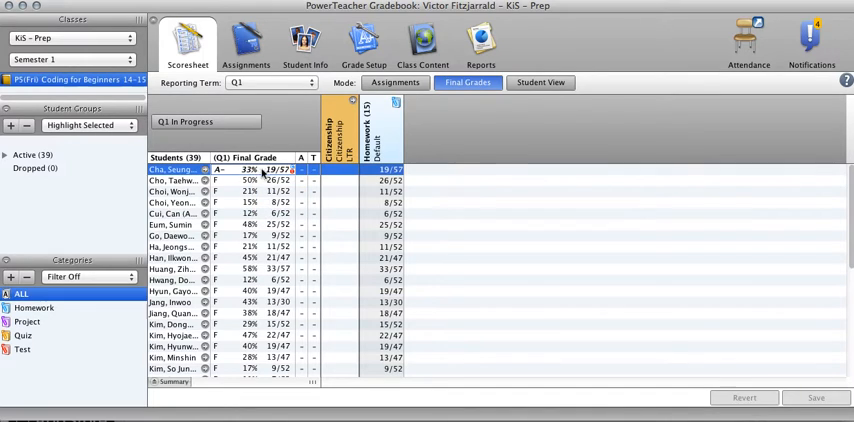
{"action": "double_click", "coordinate": [281, 169]}
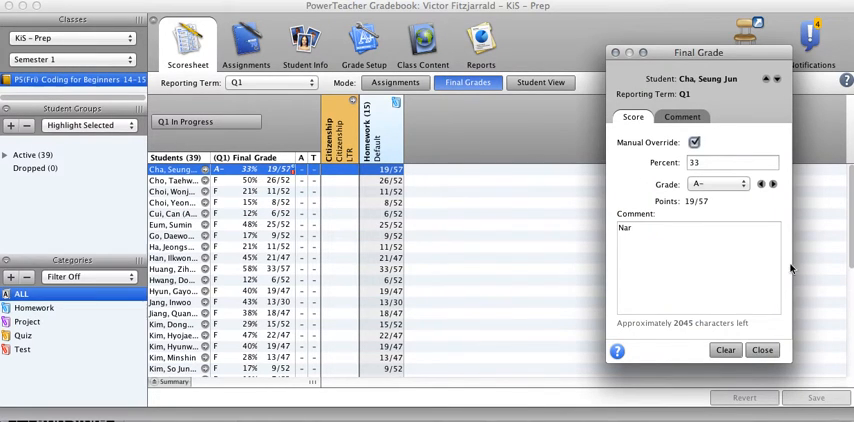
{"action": "left_click", "coordinate": [630, 228]}
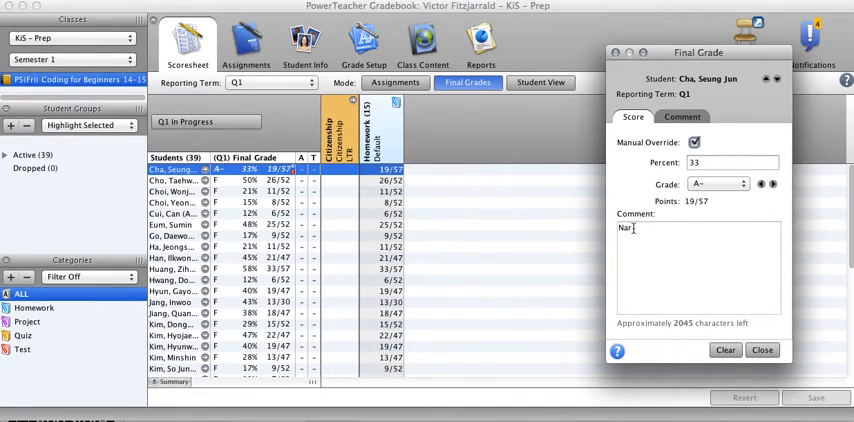
{"action": "left_click", "coordinate": [718, 183]}
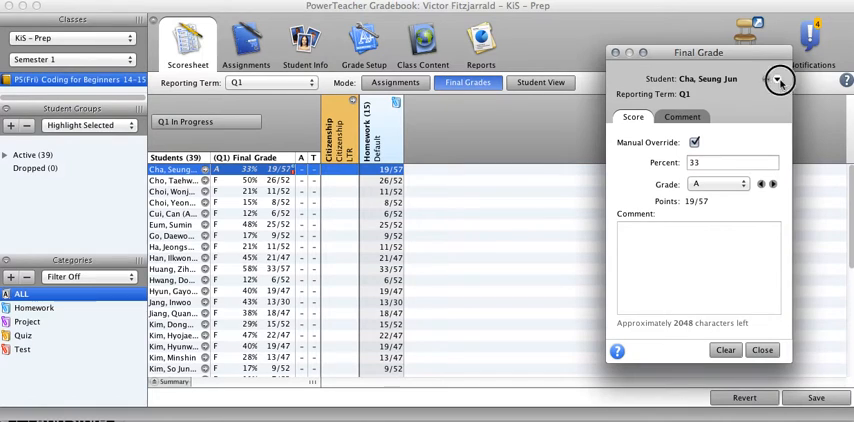
{"action": "left_click", "coordinate": [781, 79]}
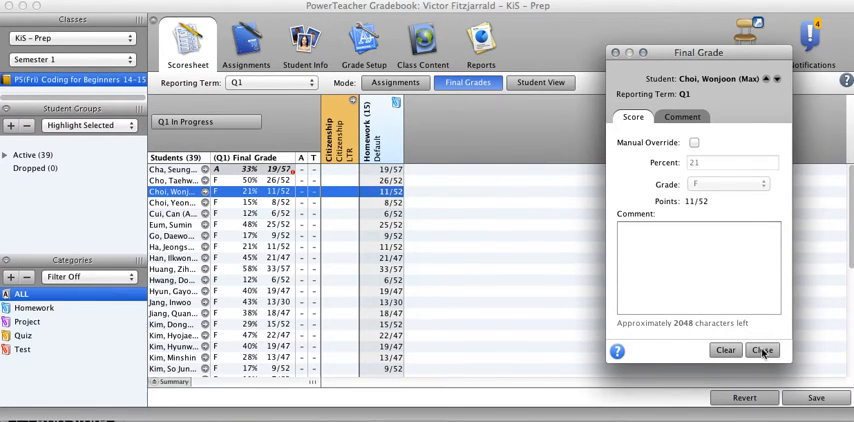
{"action": "left_click", "coordinate": [762, 350]}
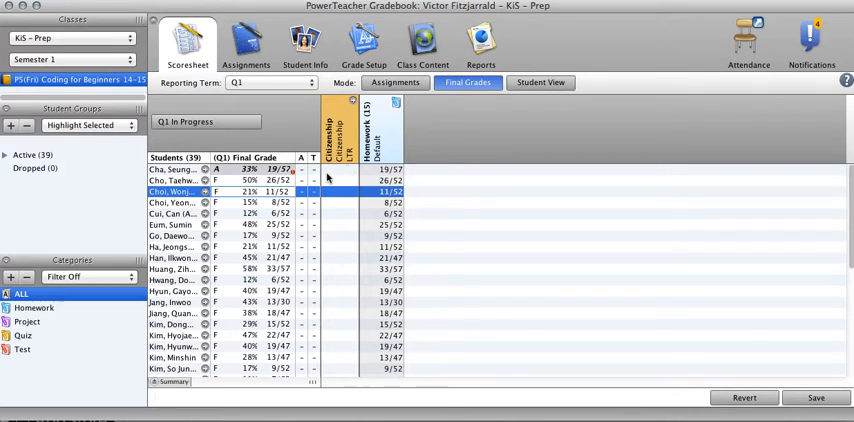
{"action": "mouse_move", "coordinate": [578, 300]}
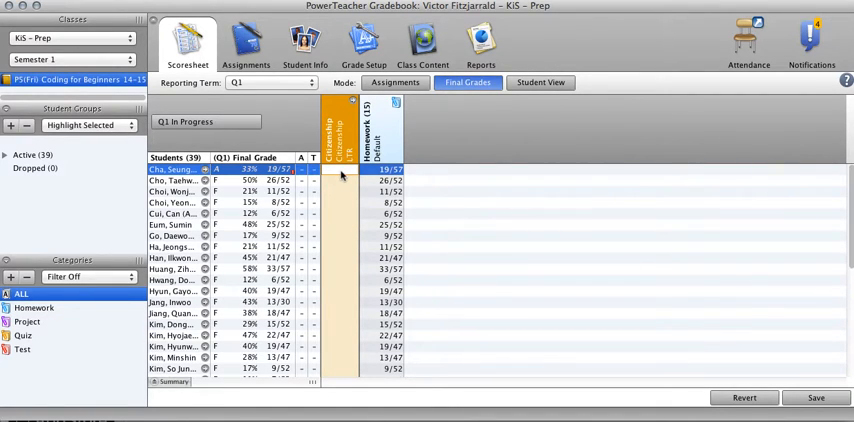
{"action": "left_click", "coordinate": [340, 169]}
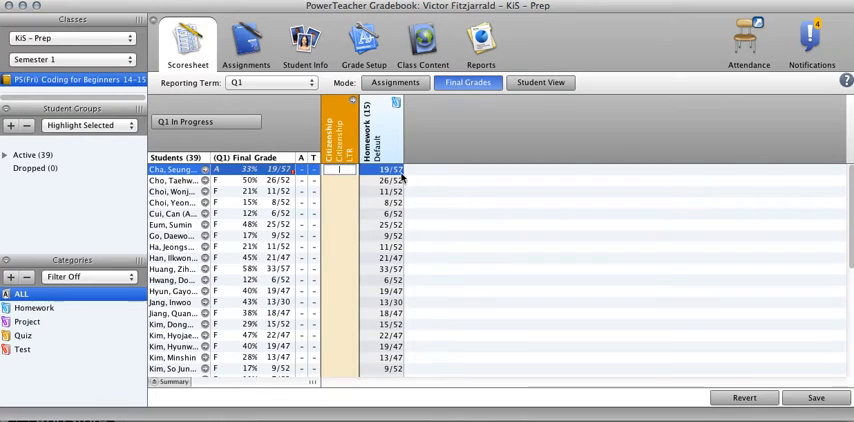
{"action": "mouse_move", "coordinate": [418, 178]}
{"action": "type", "text": "3"}
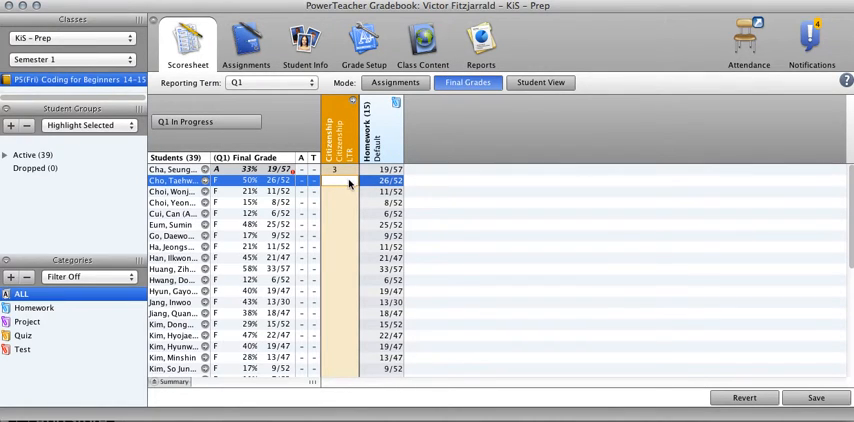
{"action": "mouse_move", "coordinate": [475, 188]}
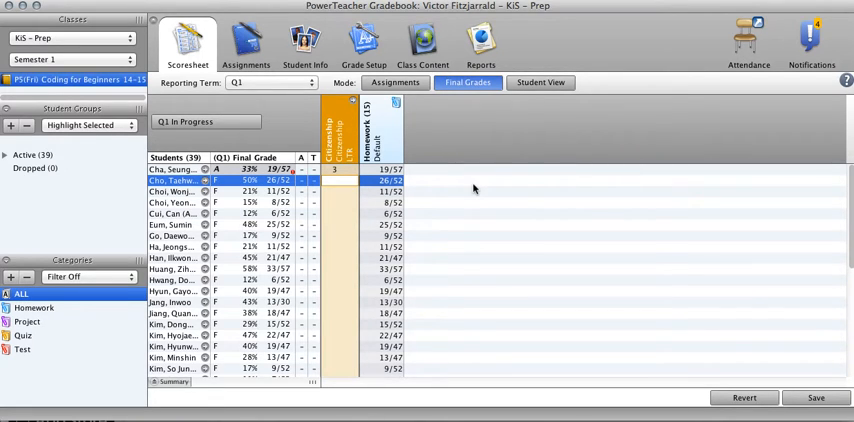
{"action": "mouse_move", "coordinate": [473, 188]}
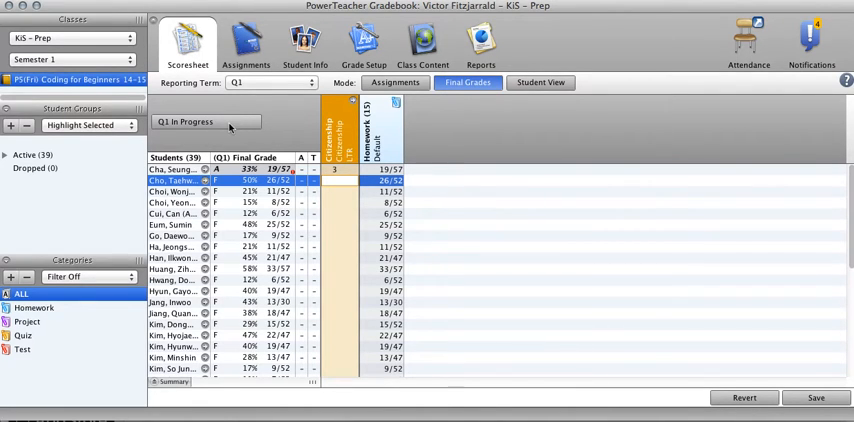
{"action": "left_click", "coordinate": [205, 121]}
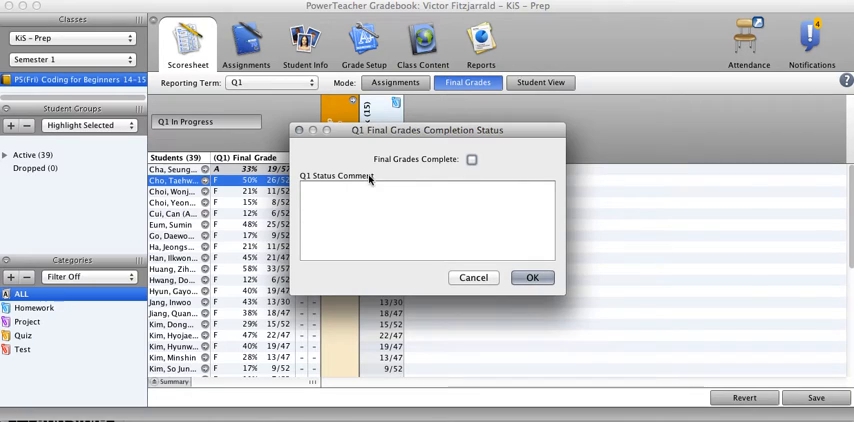
{"action": "left_click", "coordinate": [471, 159]}
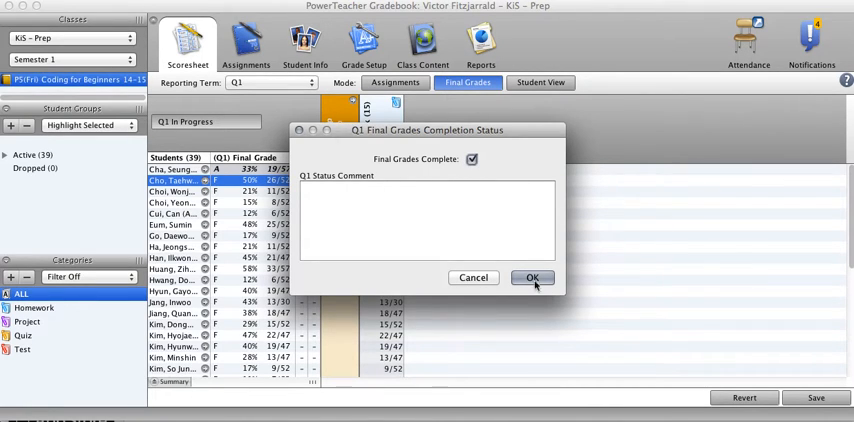
{"action": "mouse_move", "coordinate": [234, 148]}
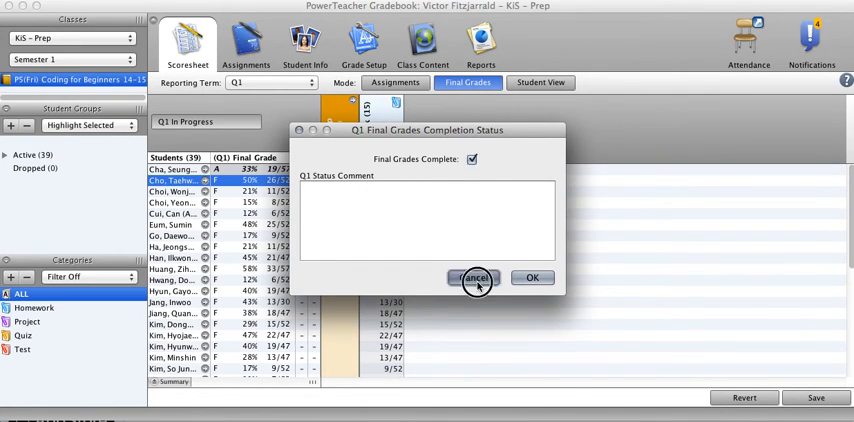
{"action": "left_click", "coordinate": [476, 278]}
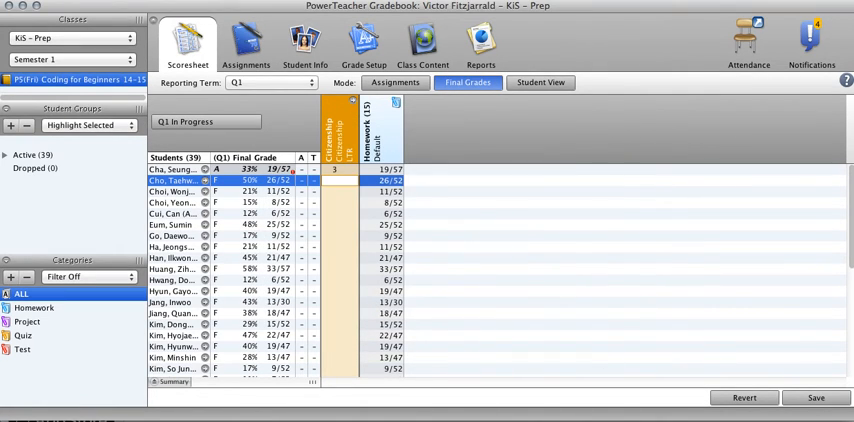